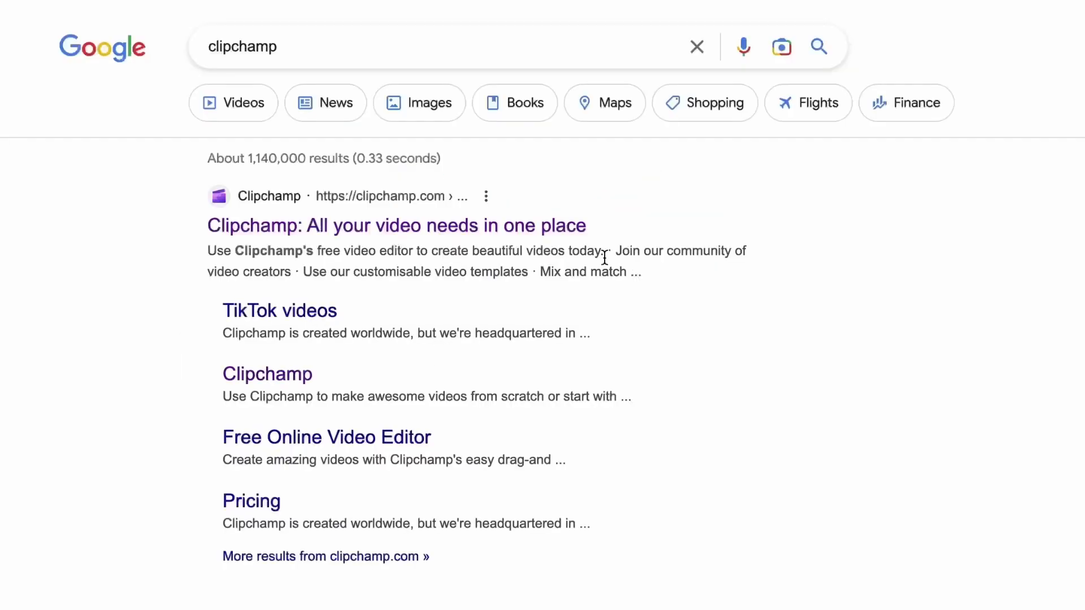
Step: Reach the Clipchamp site from the Google results and start the free editor
click(395, 226)
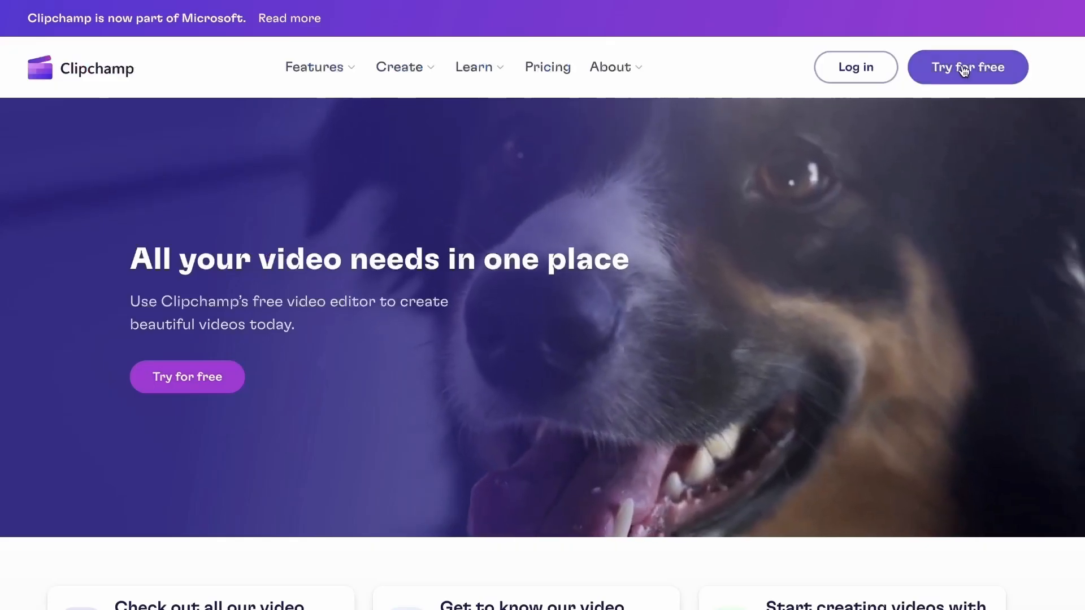
click(967, 67)
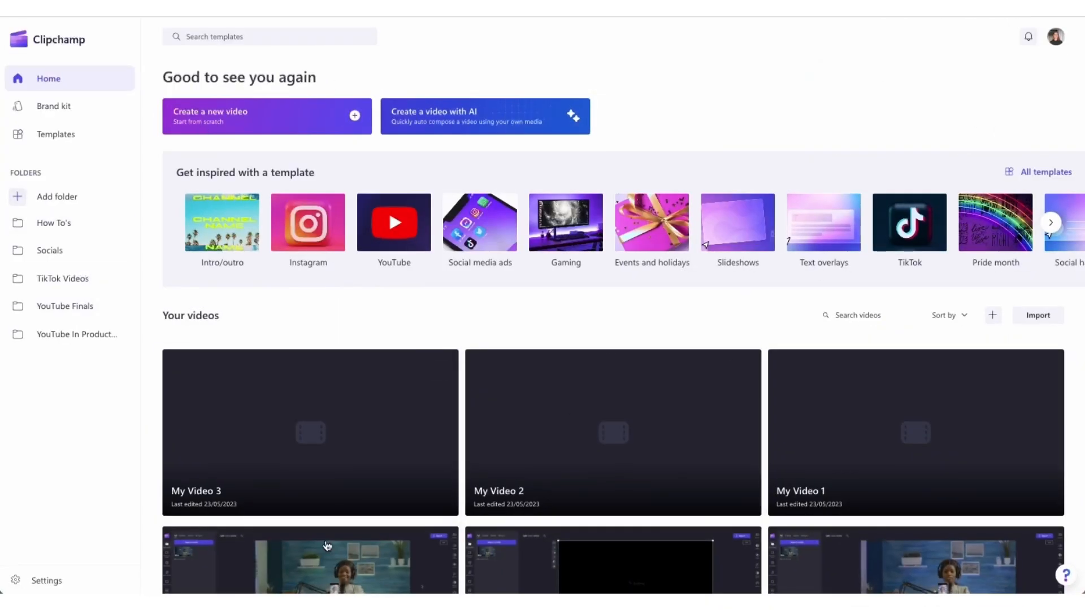
mouse_move(787, 91)
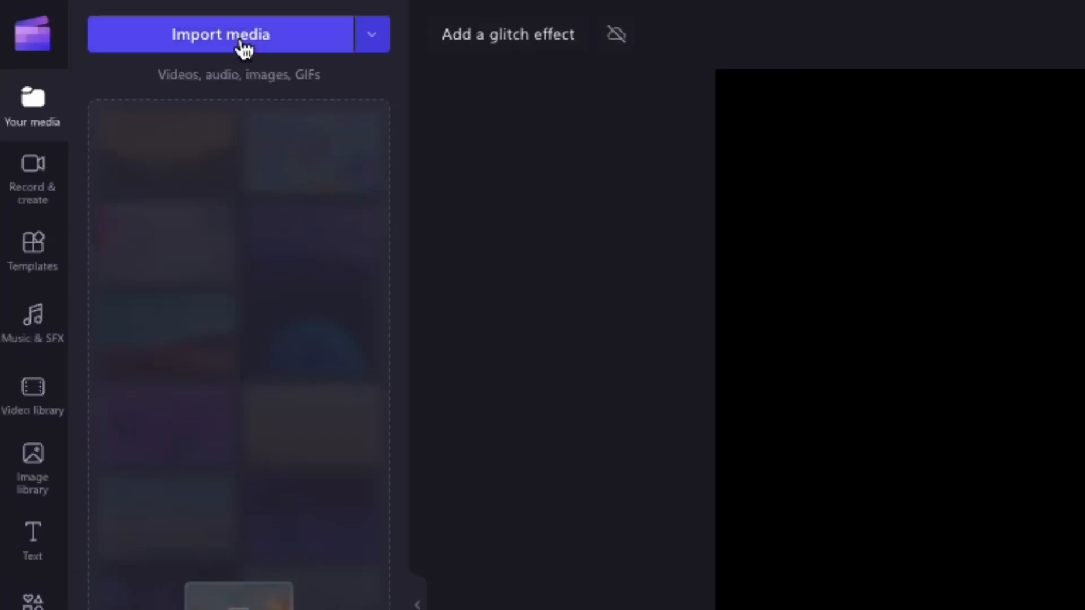
Step: Import Vid 1.mp4 and Vid 2.mp4 and line both clips up on the timeline
click(220, 34)
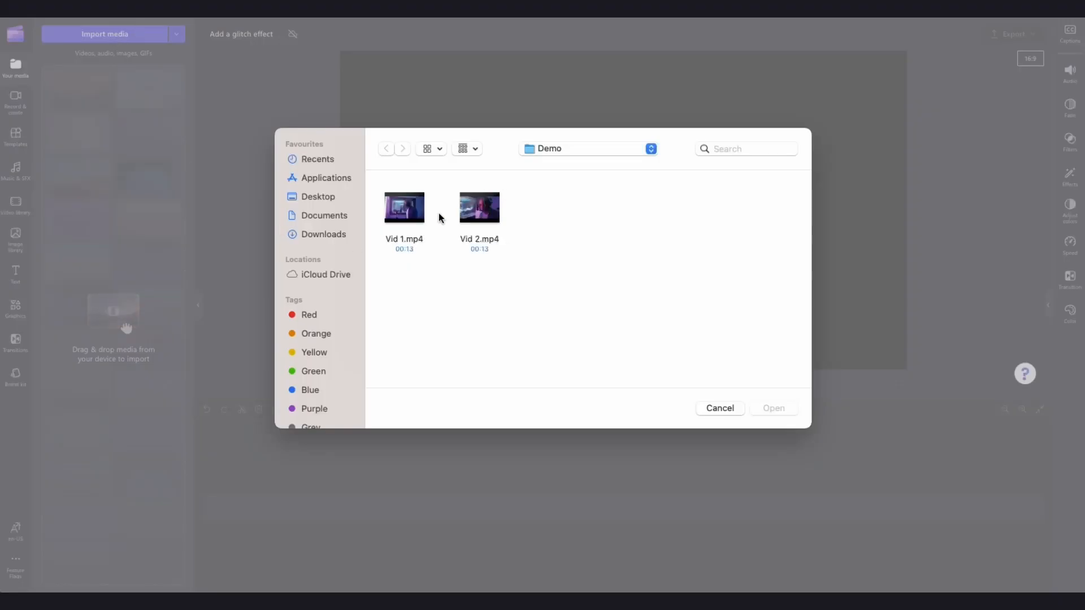
click(718, 408)
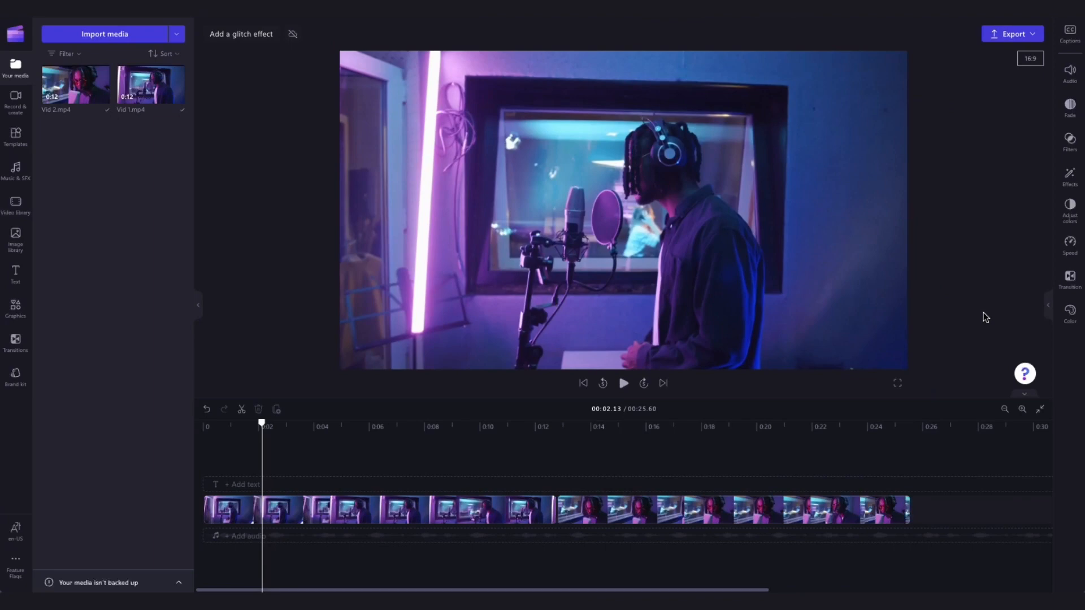
Step: Select the Vid 1.mp4 clip on the timeline for editing
click(377, 509)
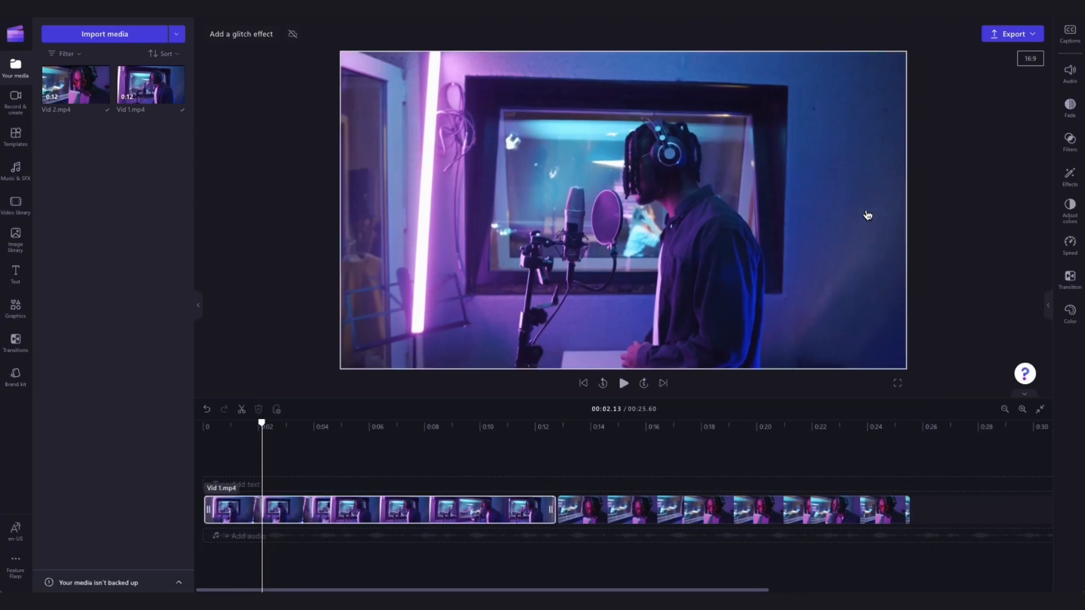
mouse_move(661, 185)
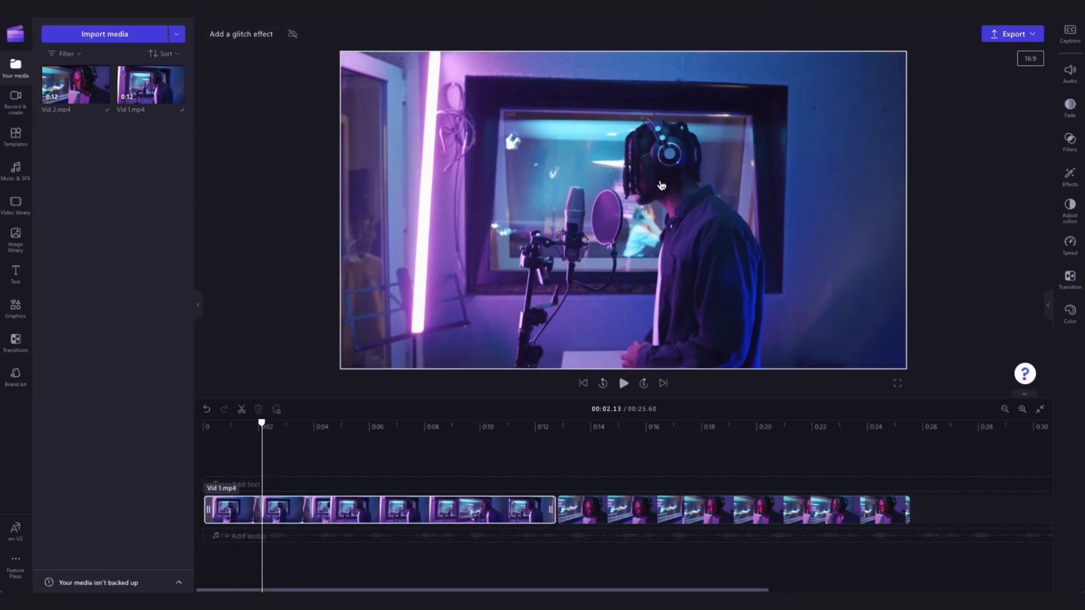
click(377, 510)
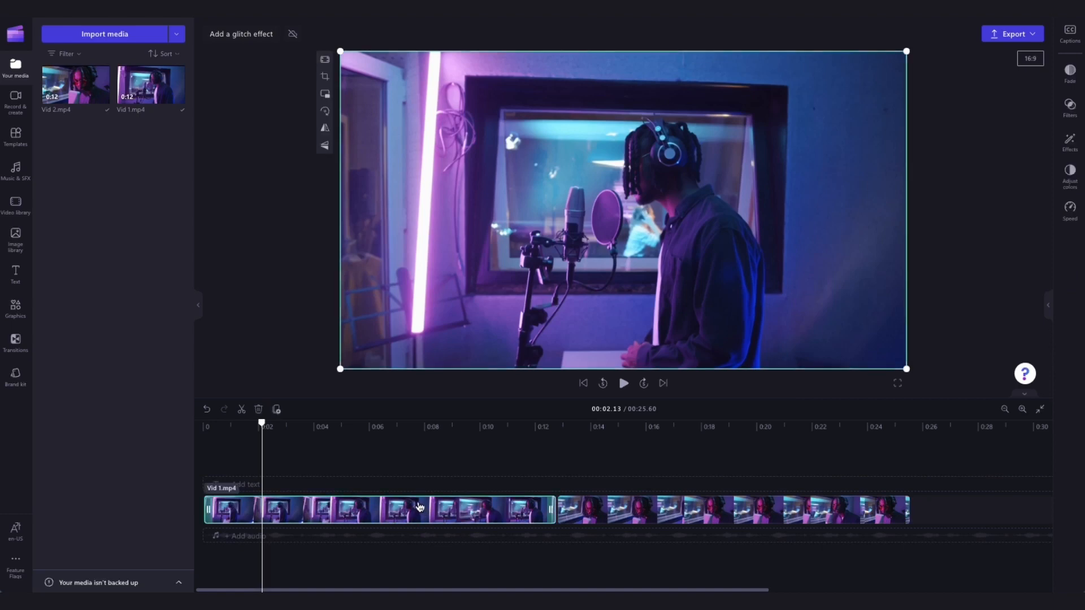
mouse_move(422, 526)
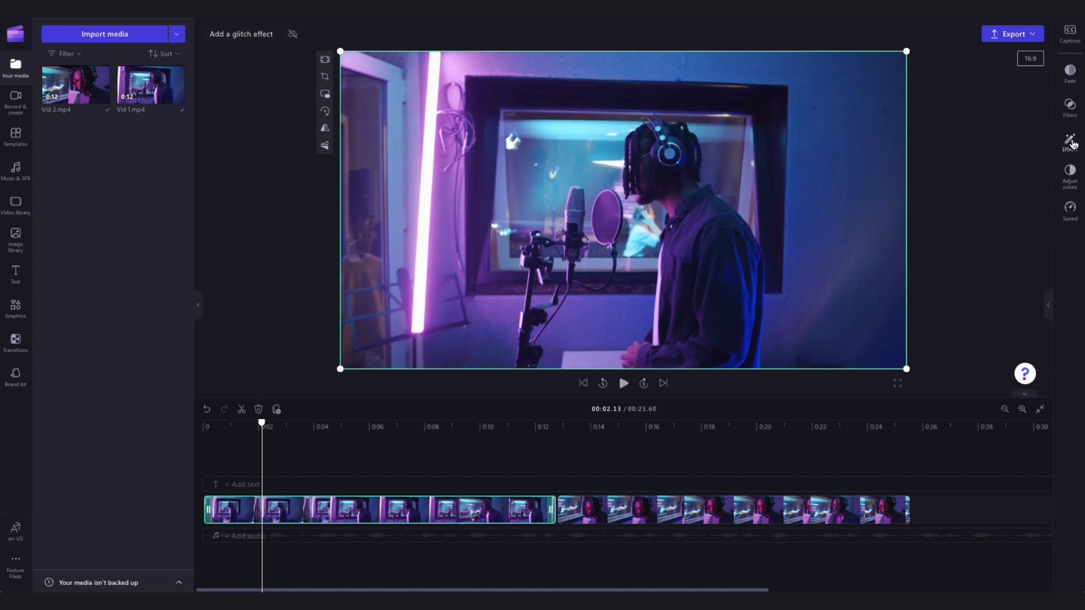
Step: Apply the Glitch effect to Vid 1 from the Effects list and preview it
click(1069, 142)
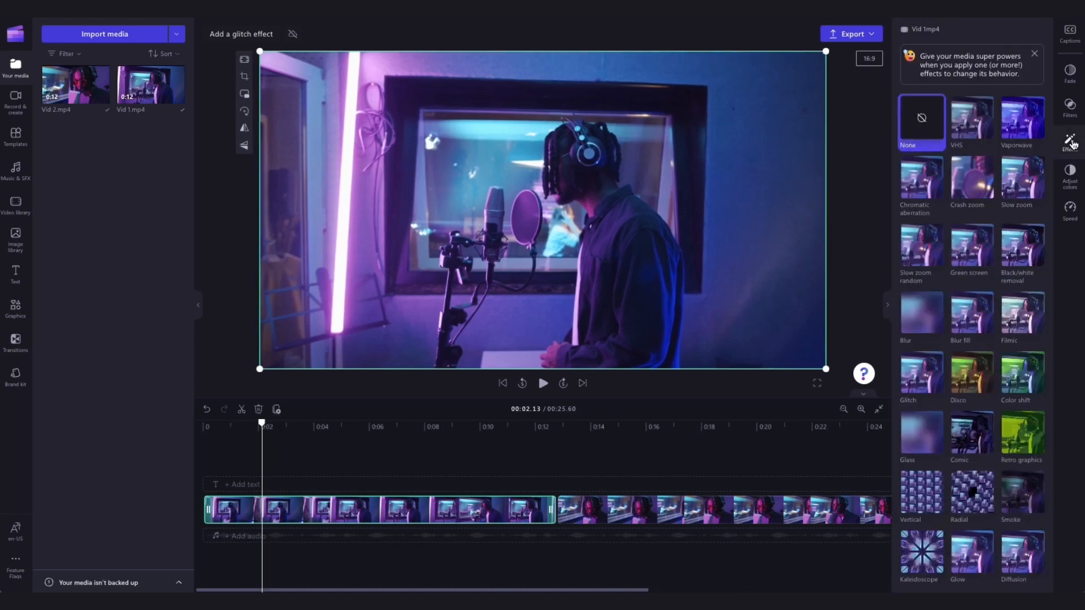
click(921, 372)
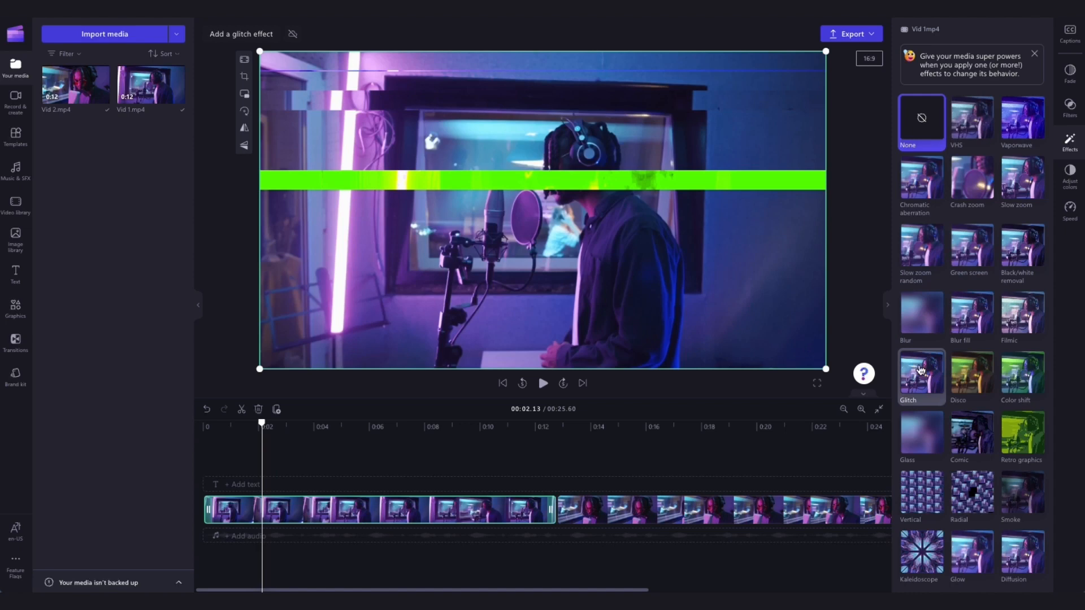
click(920, 377)
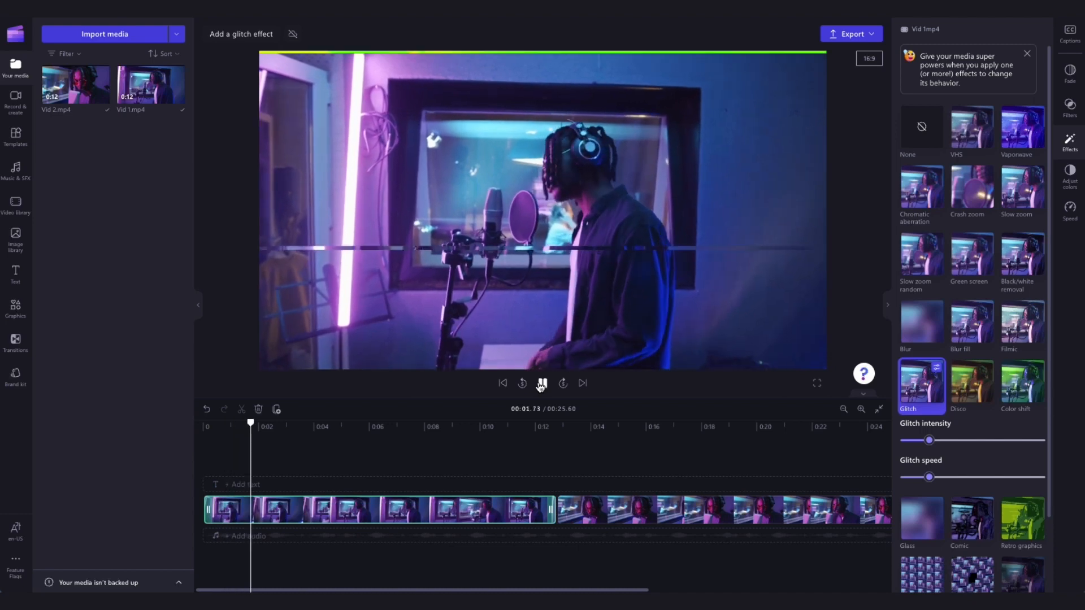
click(541, 383)
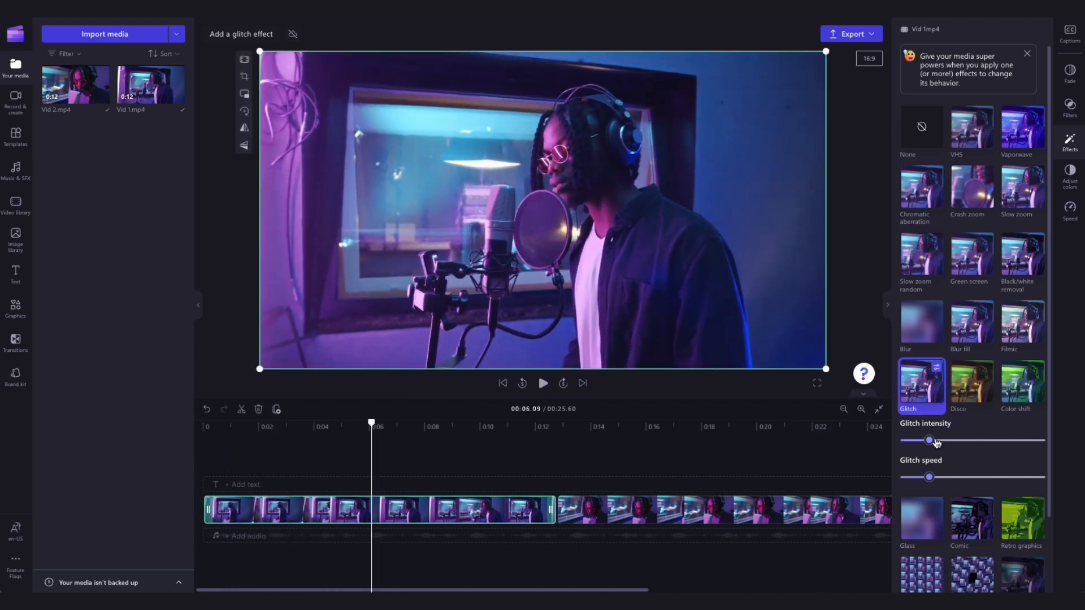
Step: Try the glitch at minimum intensity, then raise the intensity and replay to review it
drag(929, 440, 908, 441)
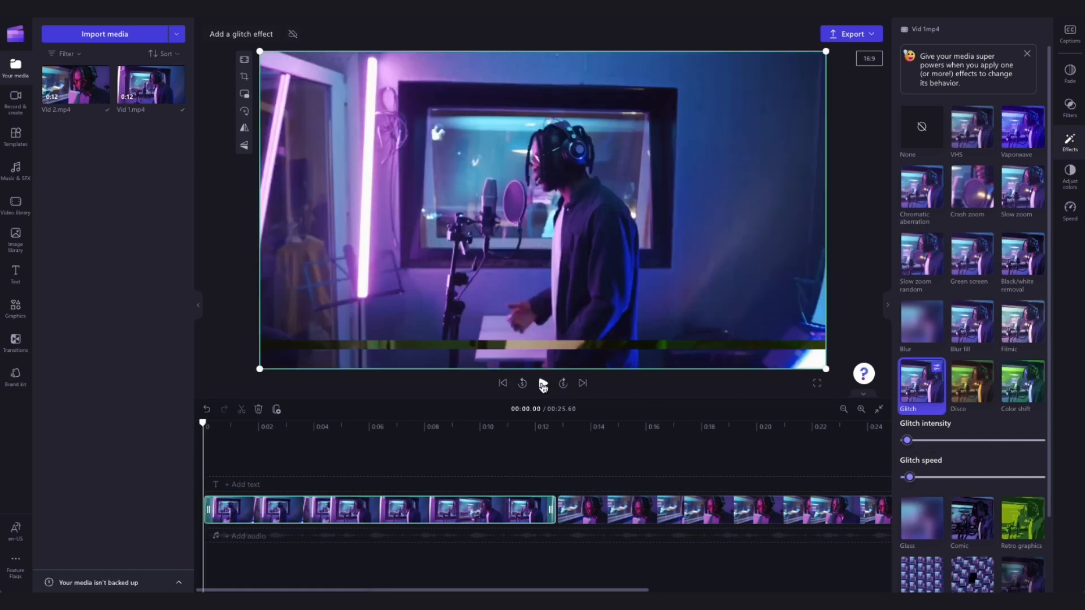
click(544, 383)
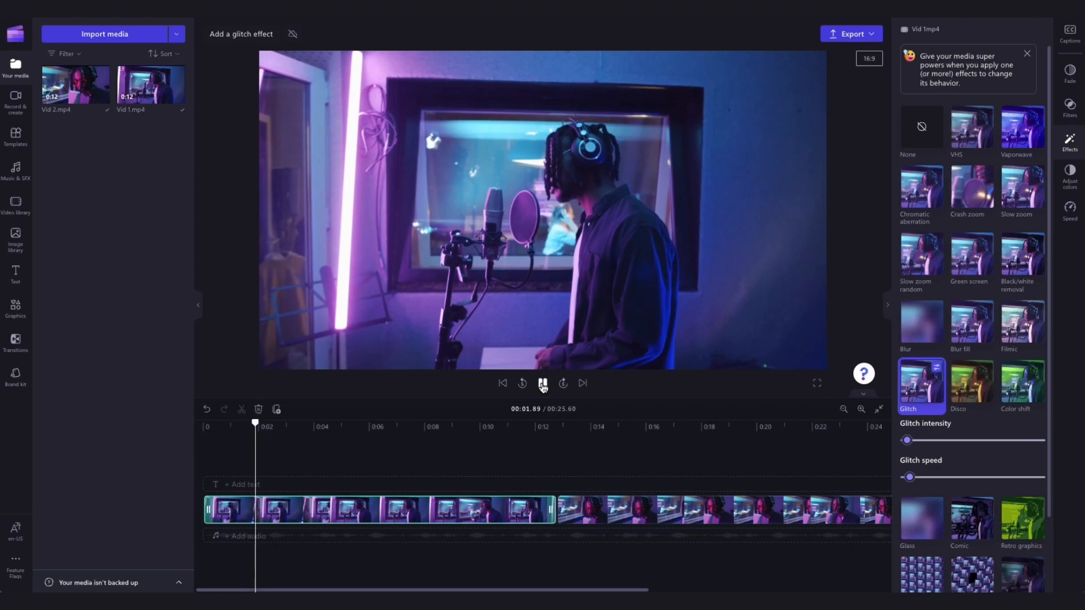
drag(905, 439, 960, 440)
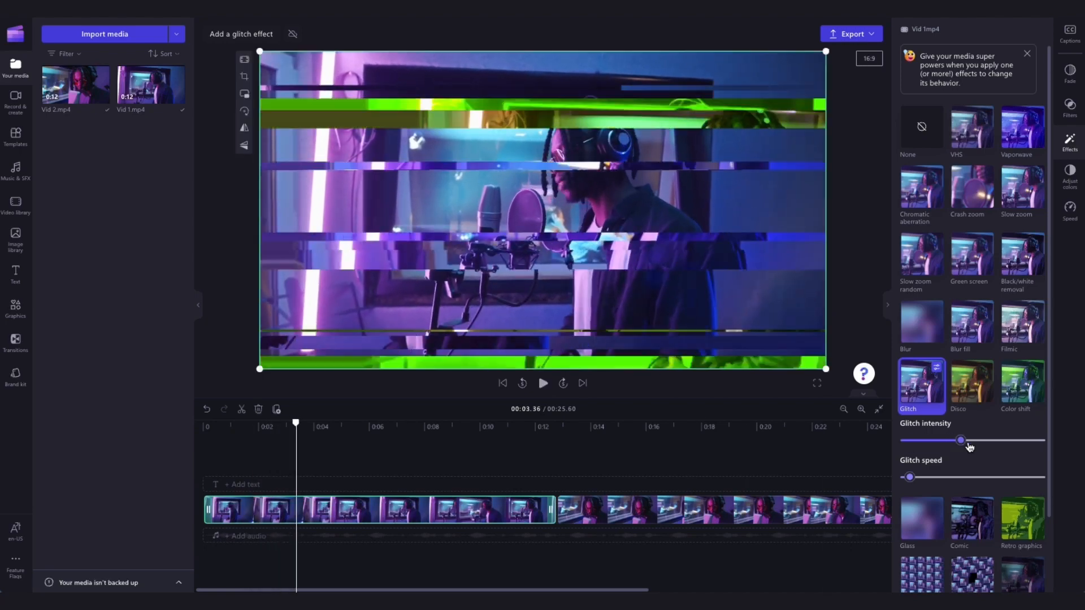
click(522, 383)
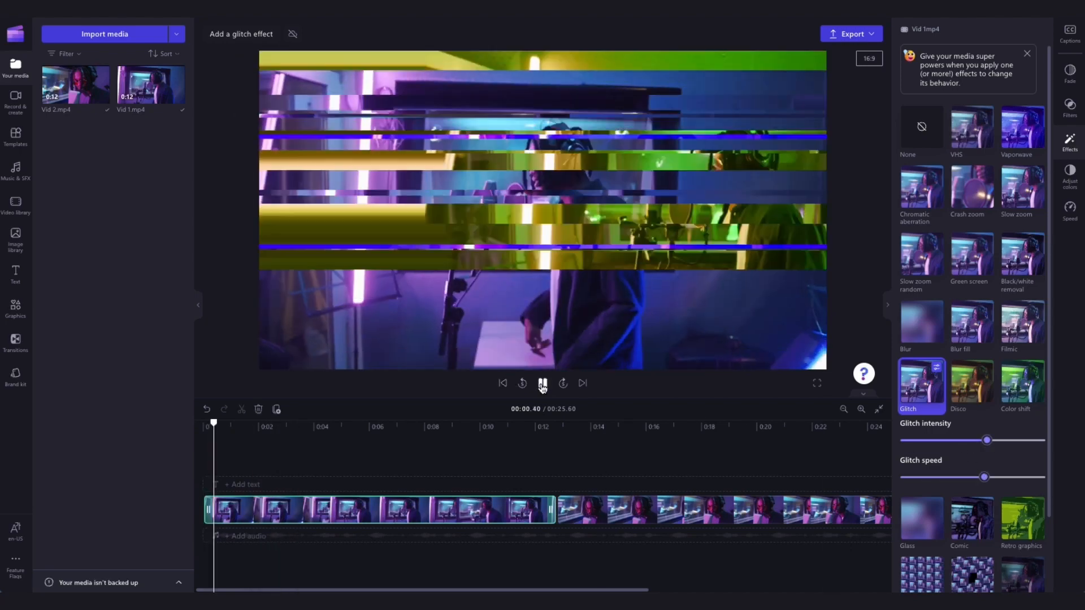
click(542, 383)
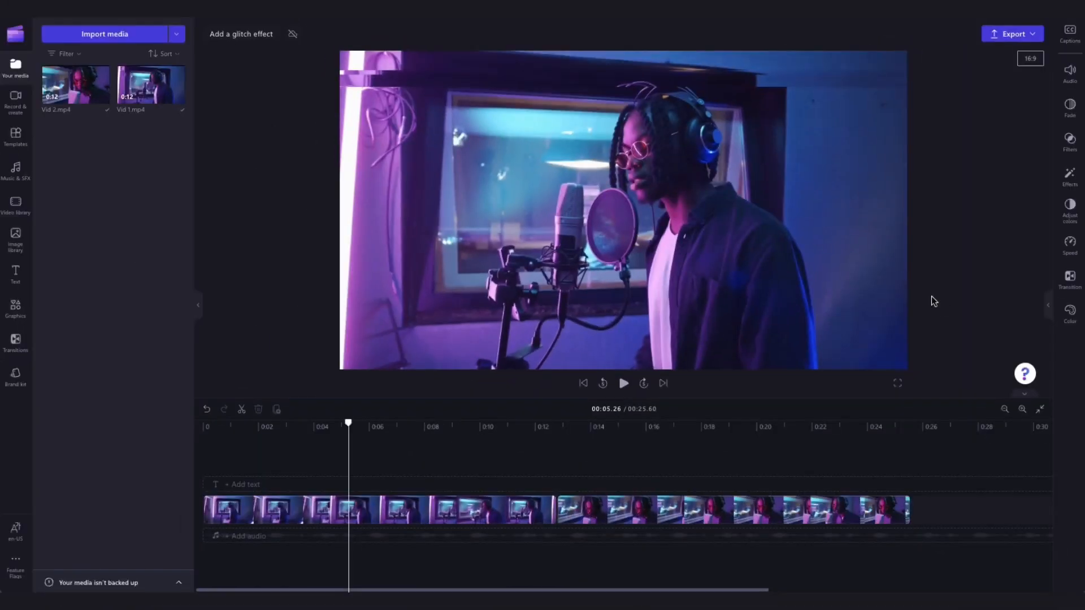
Step: Place the Digital glitch transition between Vid 1 and Vid 2 and play it back
click(734, 510)
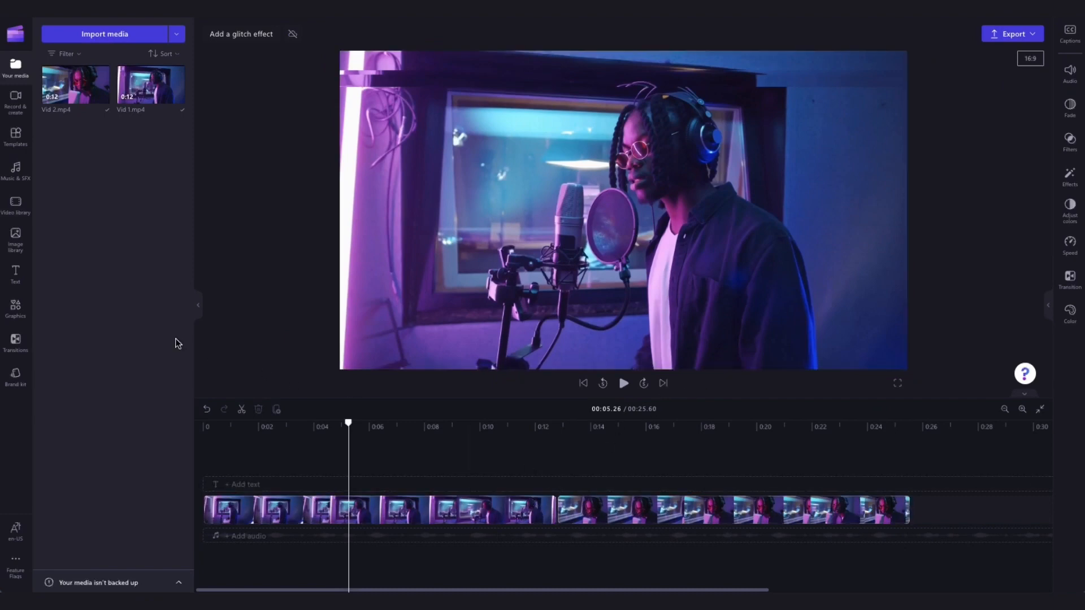
click(14, 339)
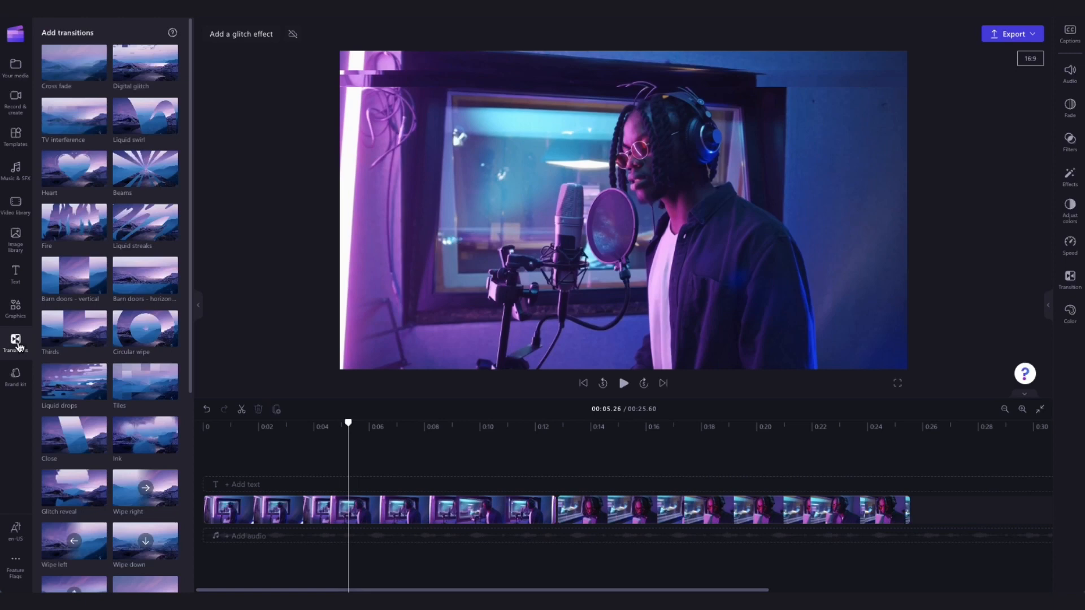
mouse_move(164, 58)
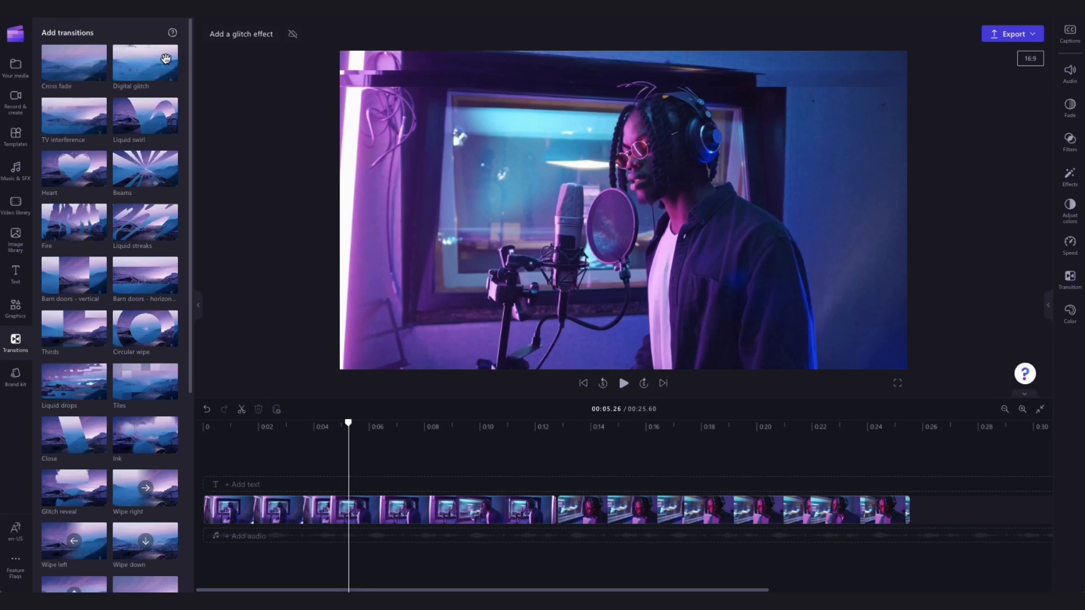
mouse_move(143, 74)
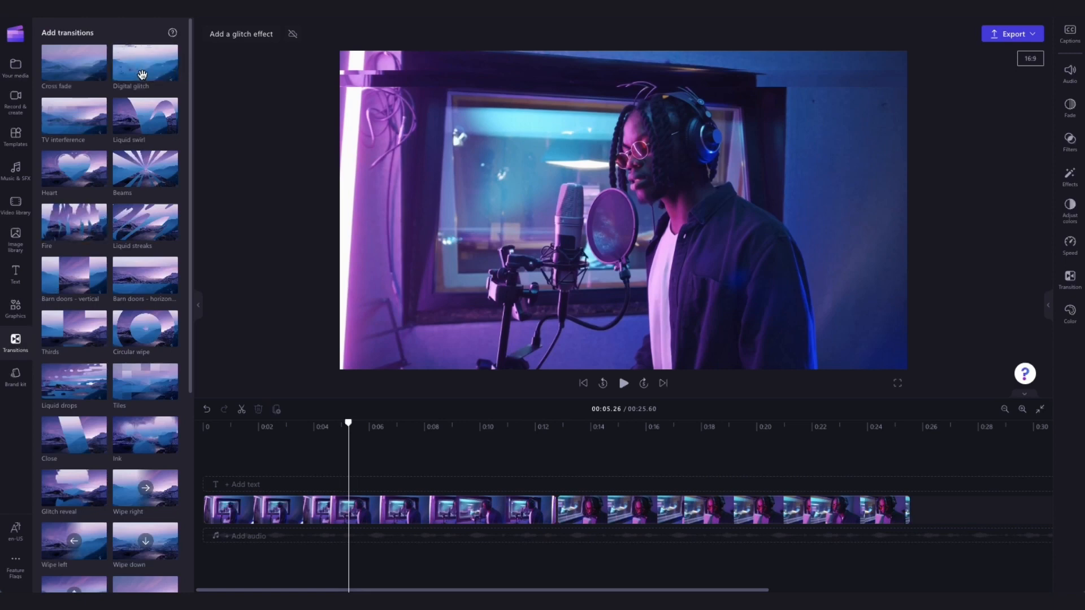
scroll(down, 3)
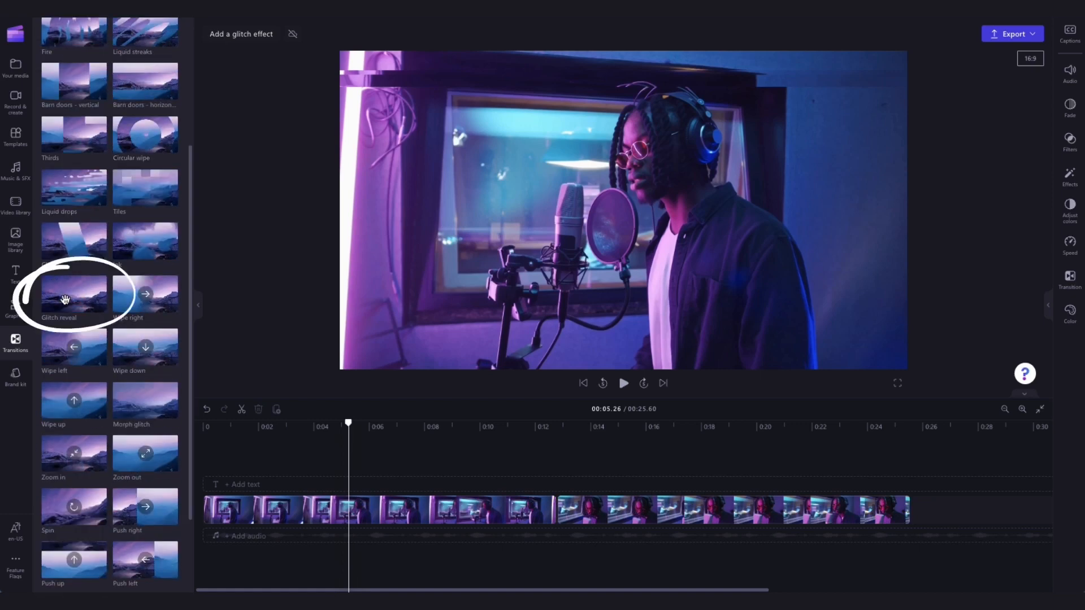
scroll(down, 3)
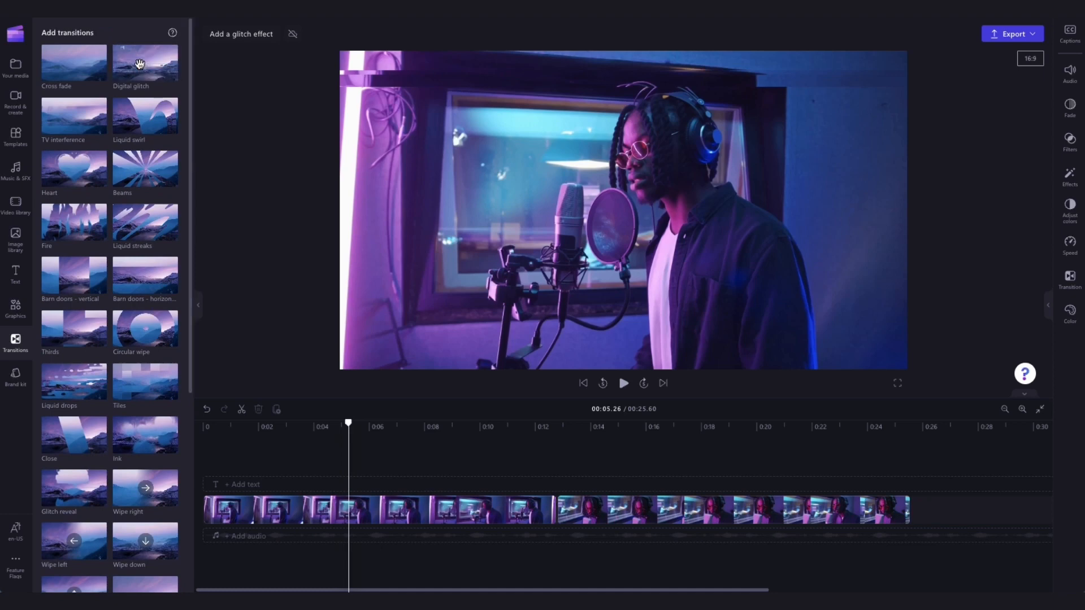
mouse_move(560, 508)
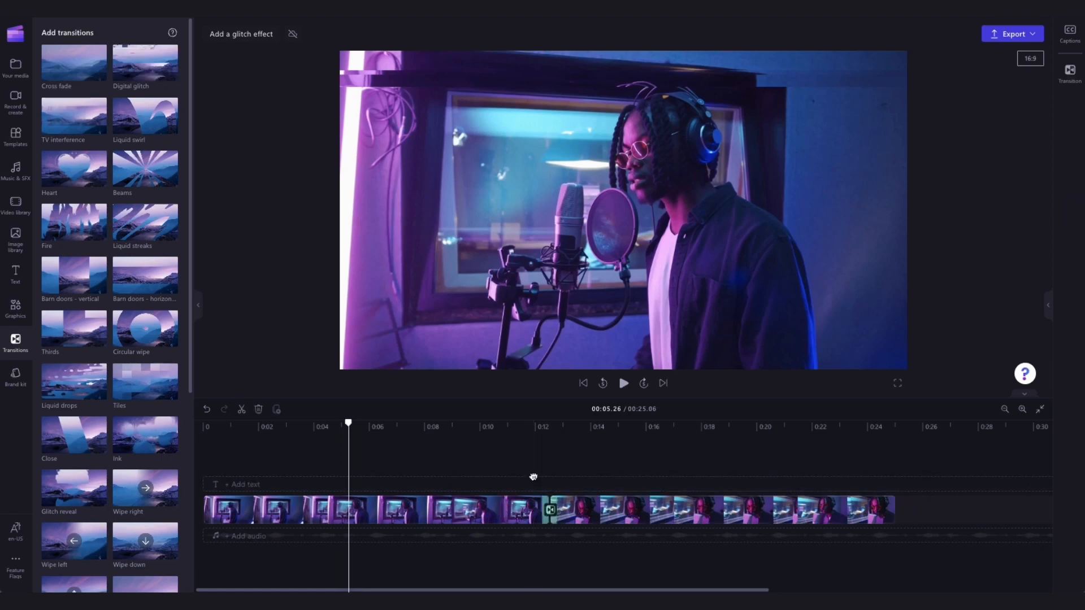
click(621, 383)
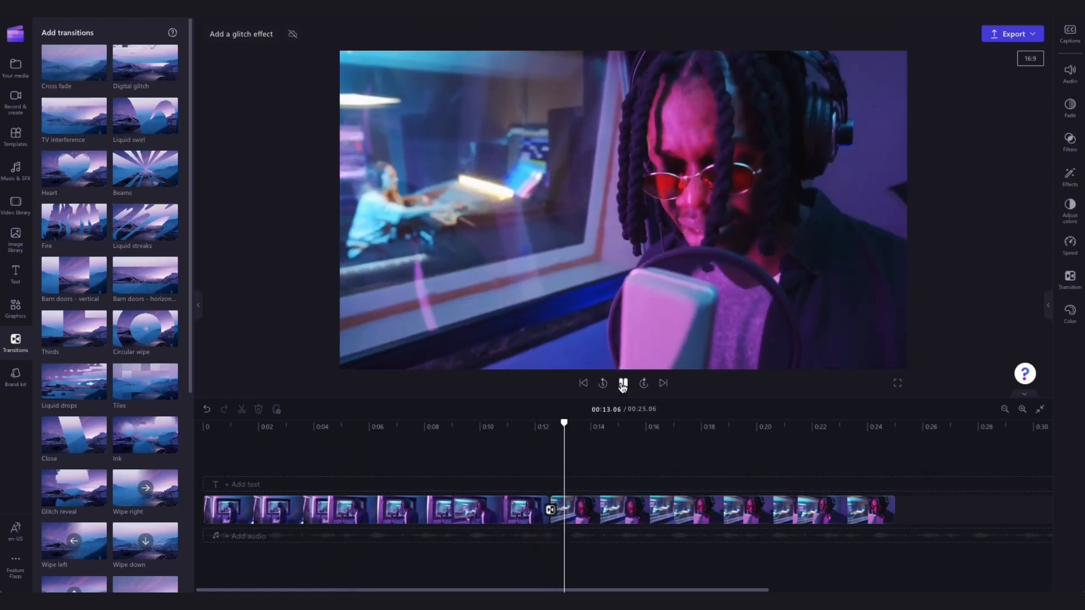
Step: Set the transition duration to 1.8 seconds, after trying about 4.4, and leave its settings
click(621, 383)
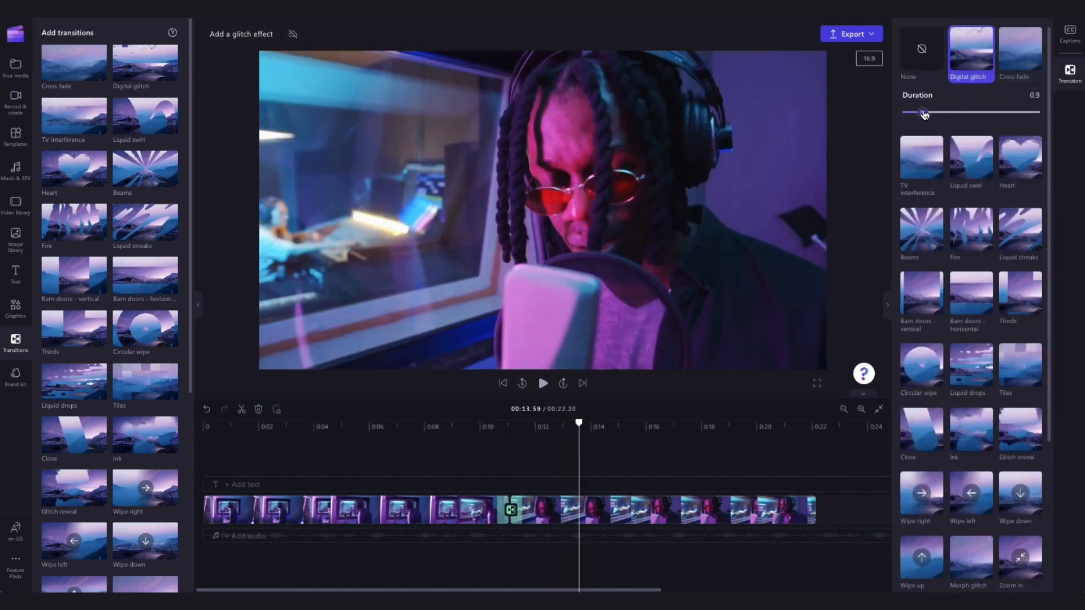
drag(920, 111, 957, 112)
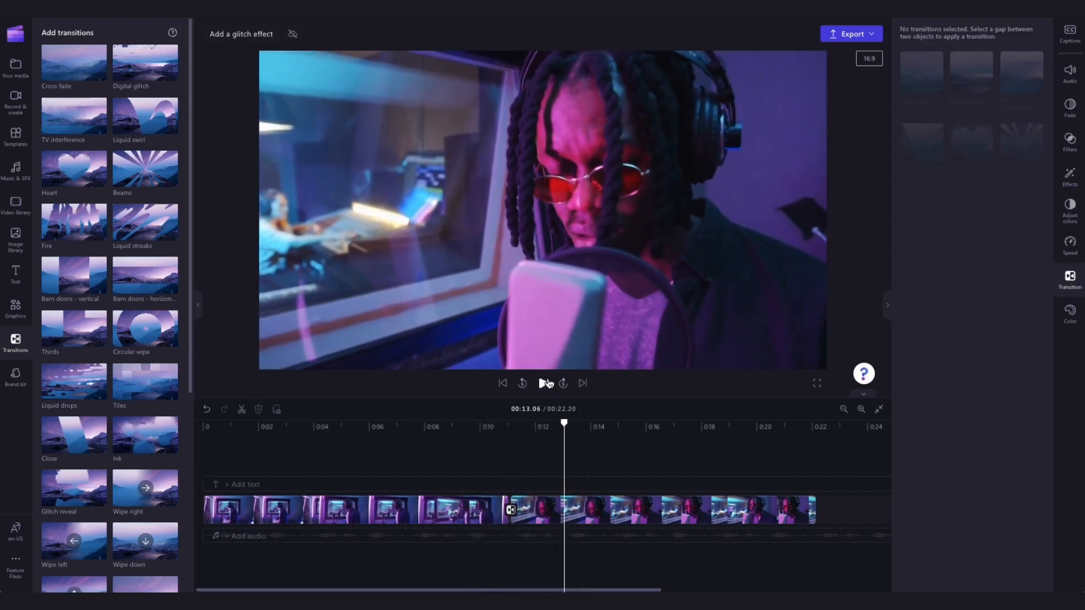
click(510, 509)
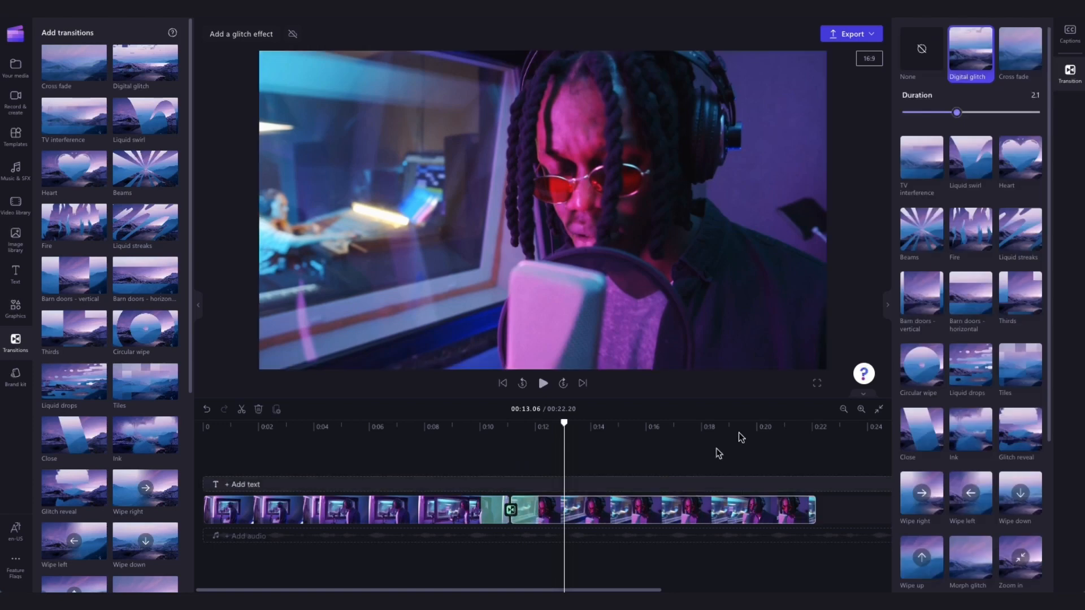
drag(956, 112, 1006, 112)
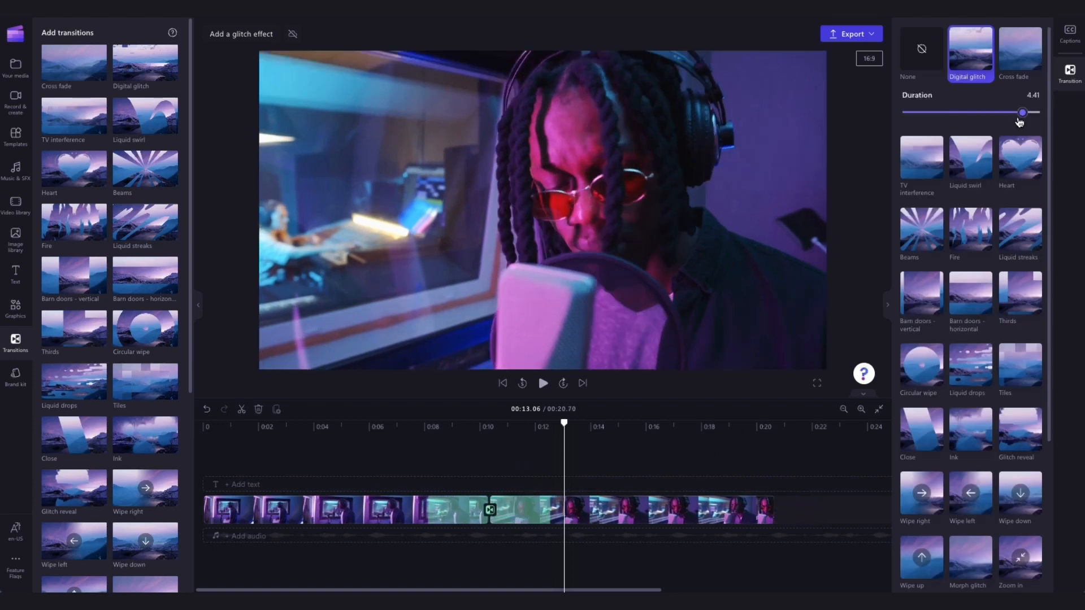
drag(1003, 112, 948, 112)
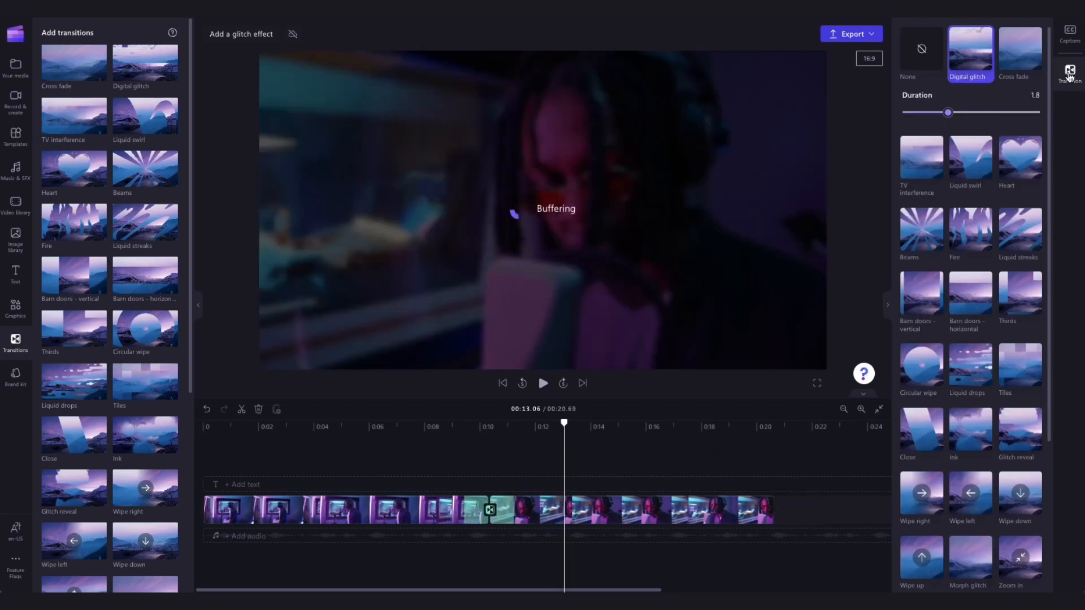
click(15, 70)
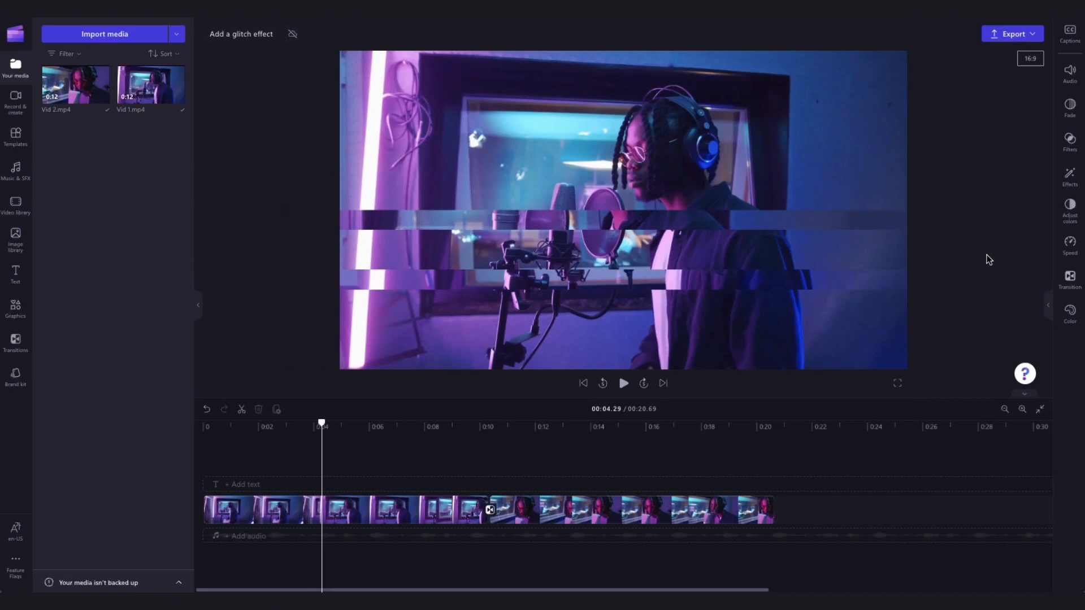
mouse_move(1042, 192)
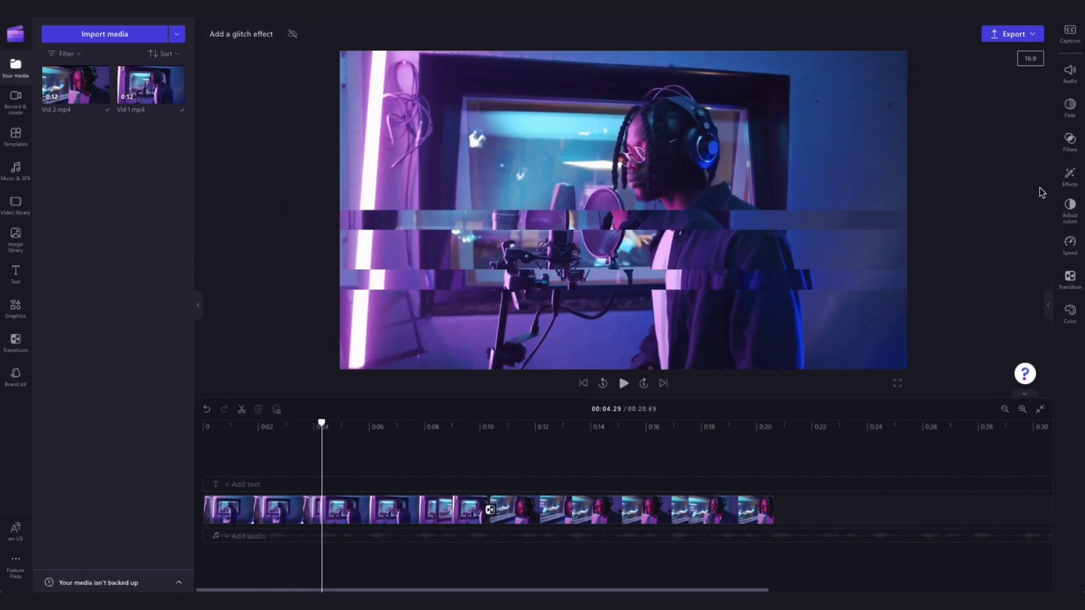
Step: Export the video as MP4 and save 'Add a glitch effect.mp4' to Documents
click(1013, 32)
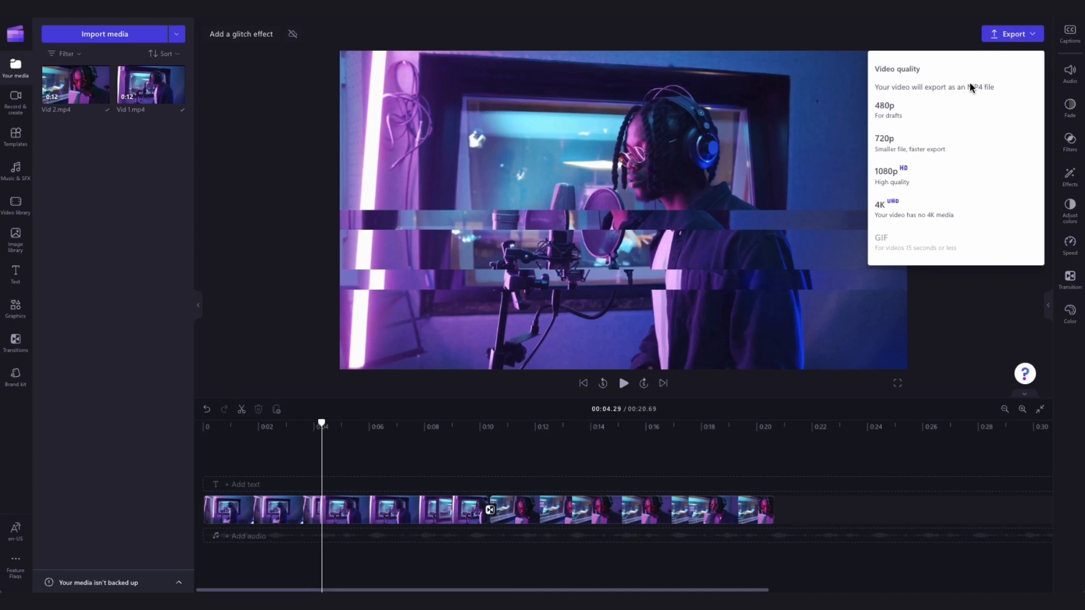
click(886, 170)
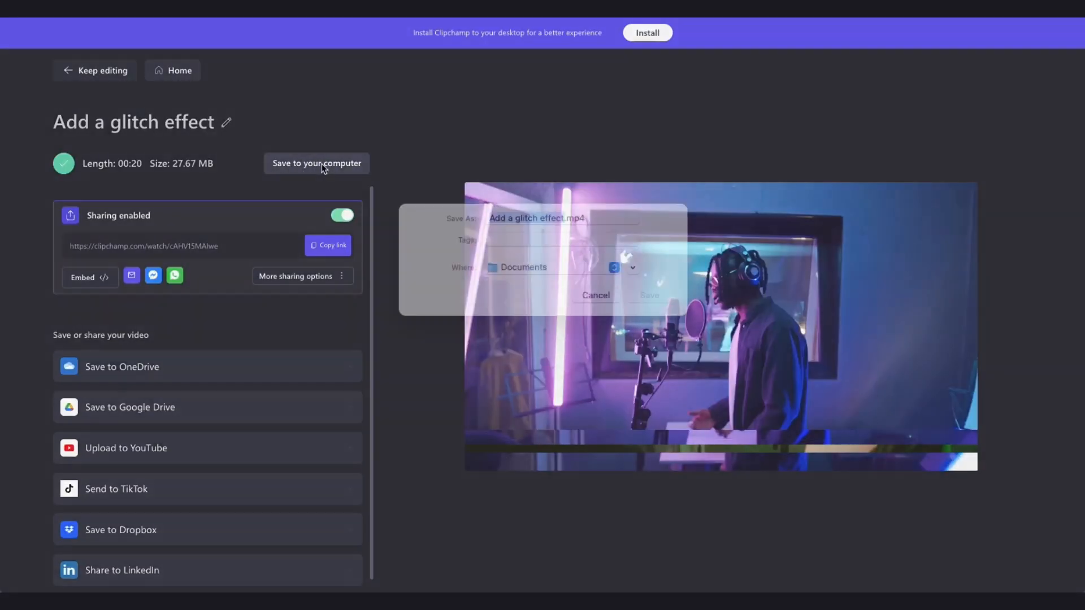
click(316, 163)
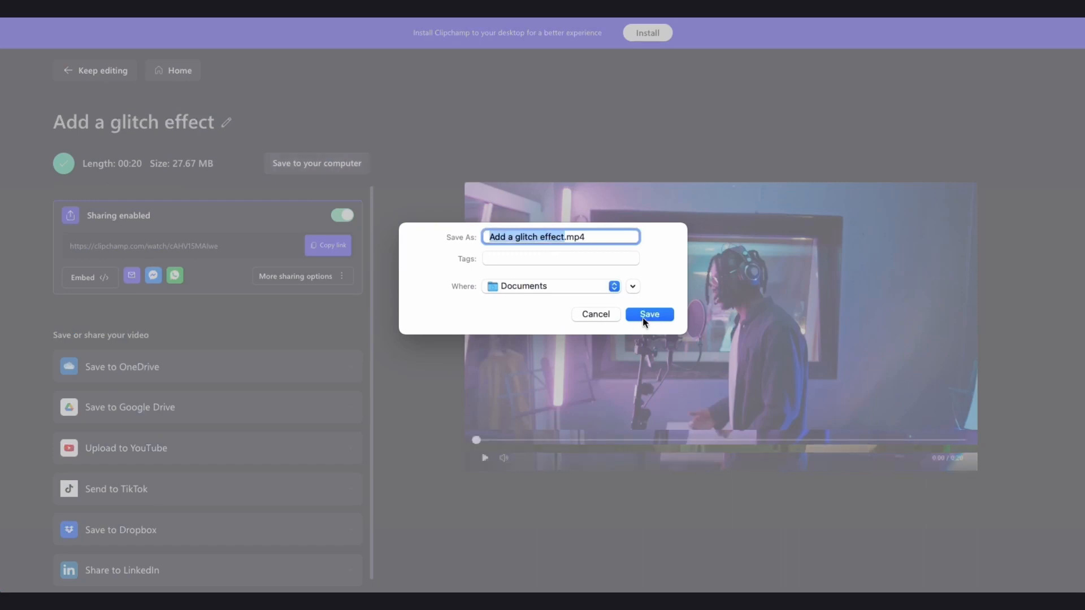
click(649, 314)
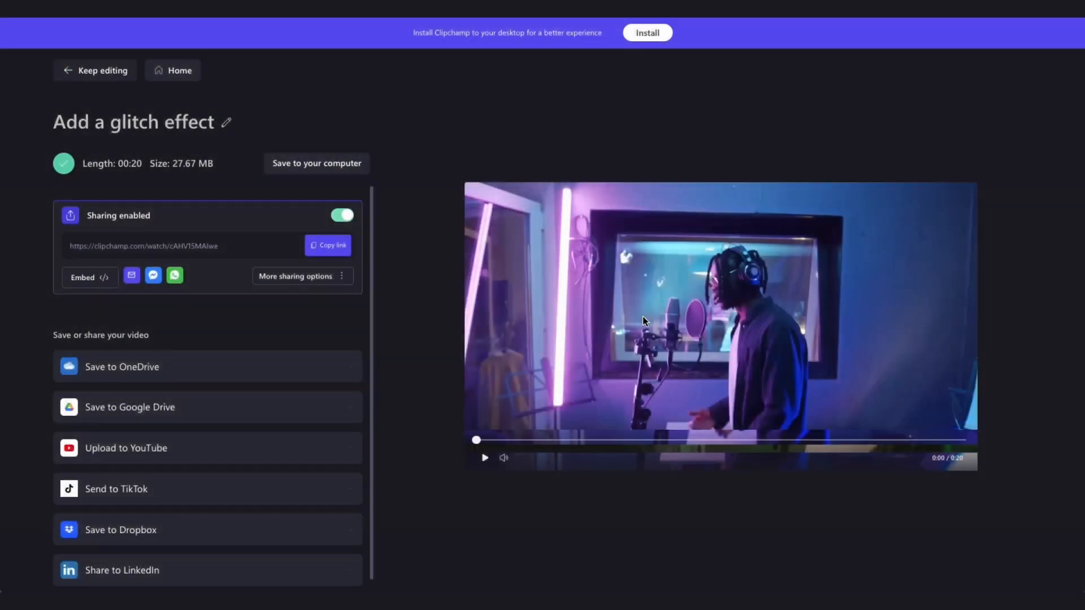